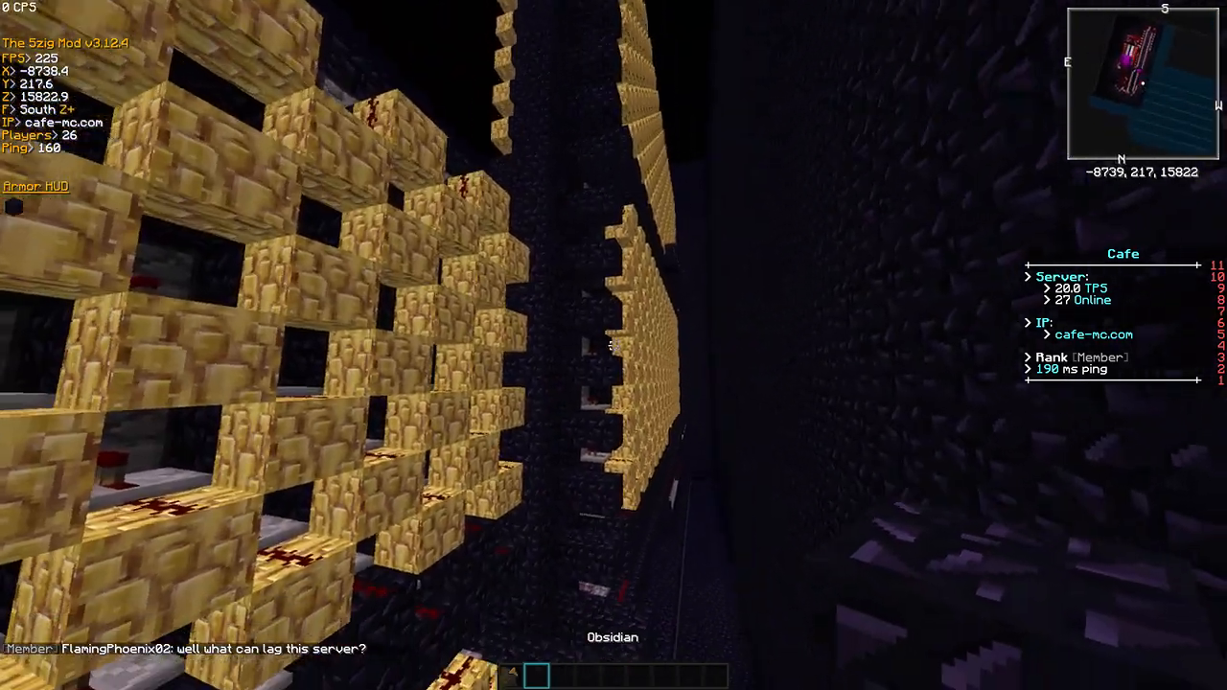
pyautogui.moveTo(614, 345)
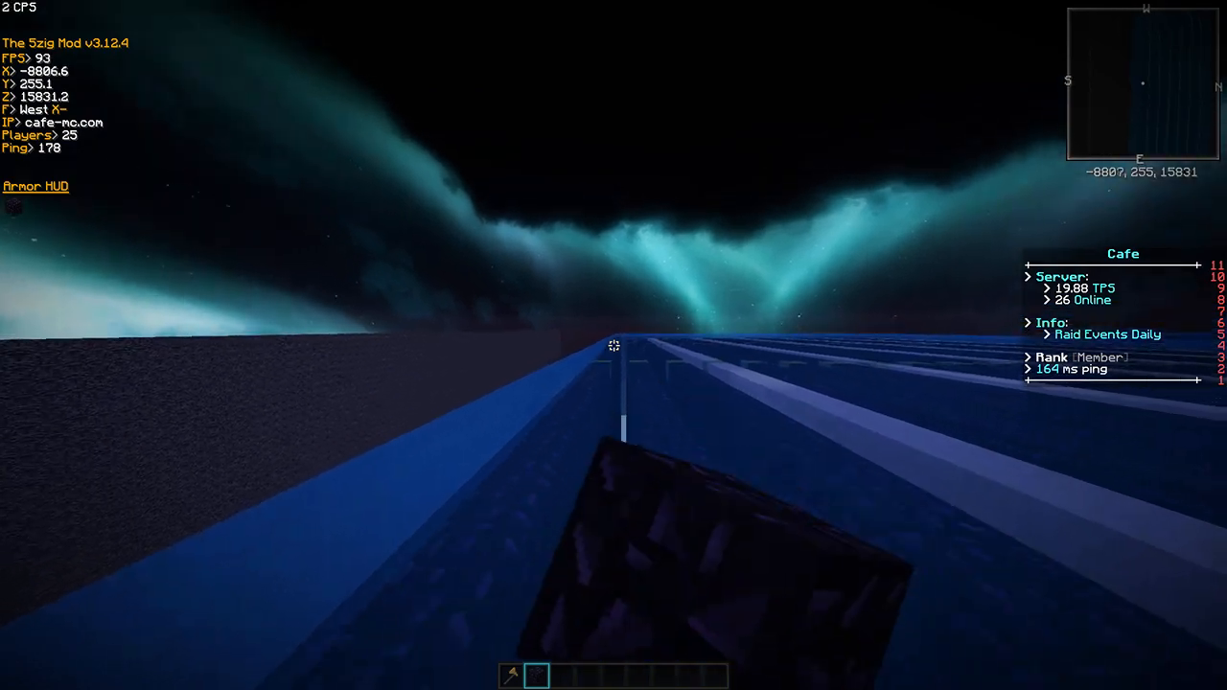
pyautogui.moveTo(614, 346)
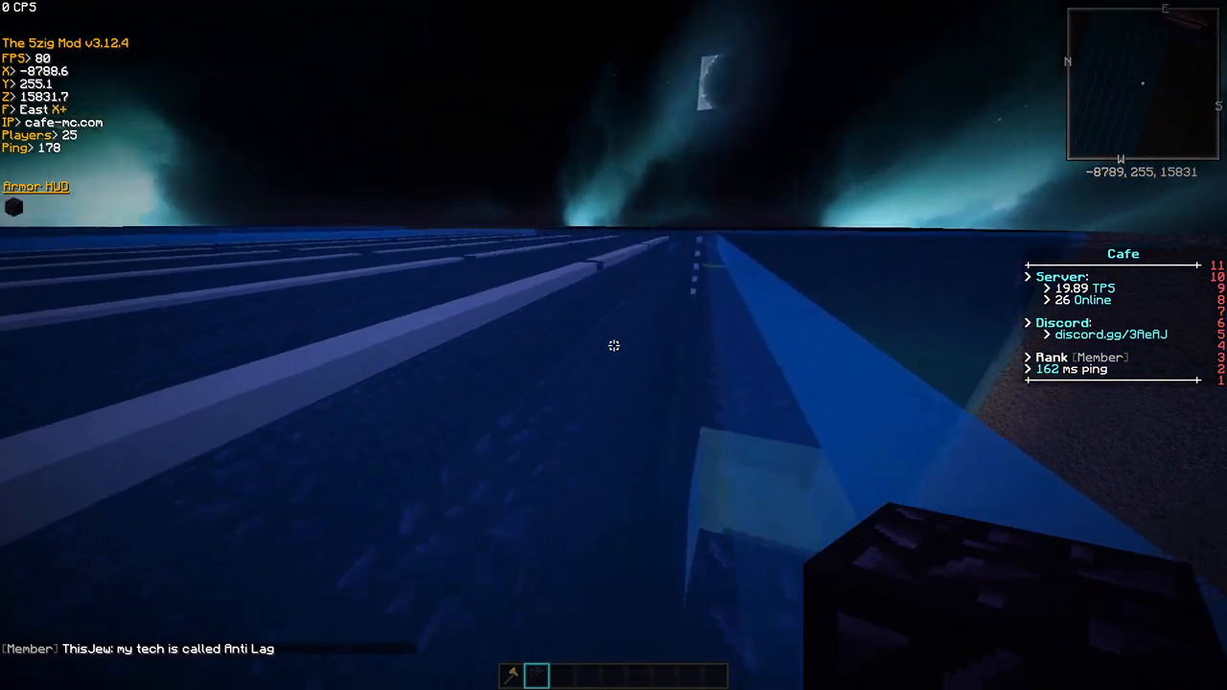
pyautogui.moveTo(614, 345)
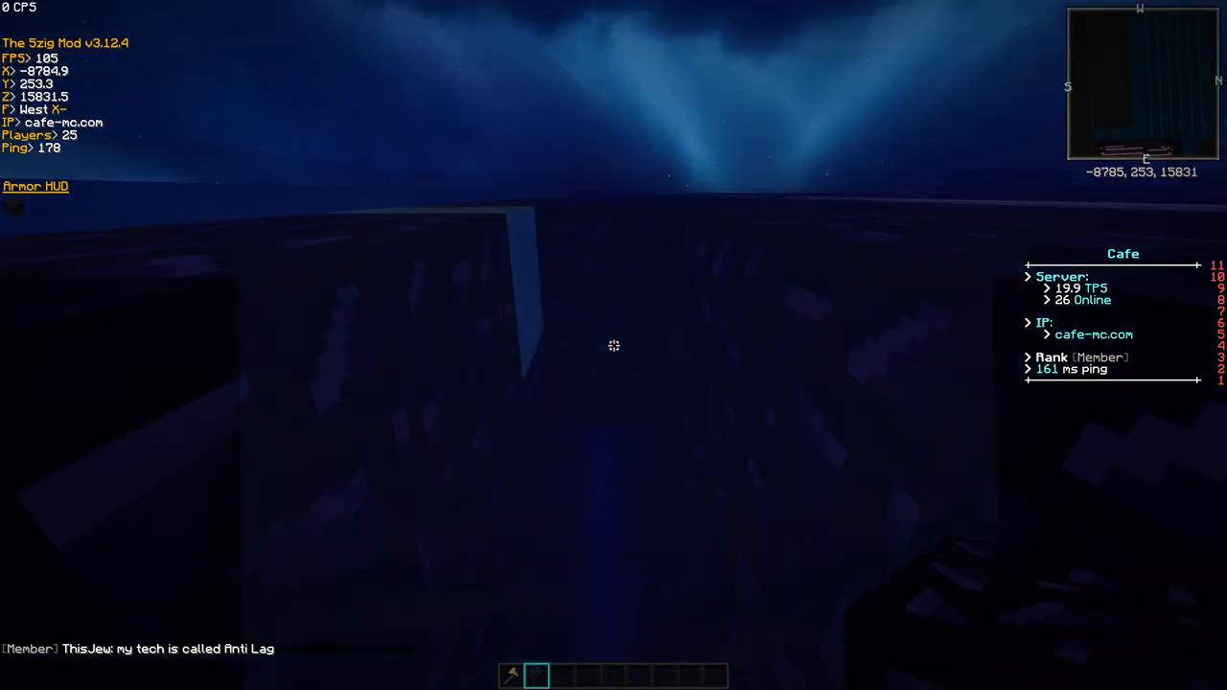
pyautogui.moveTo(614, 345)
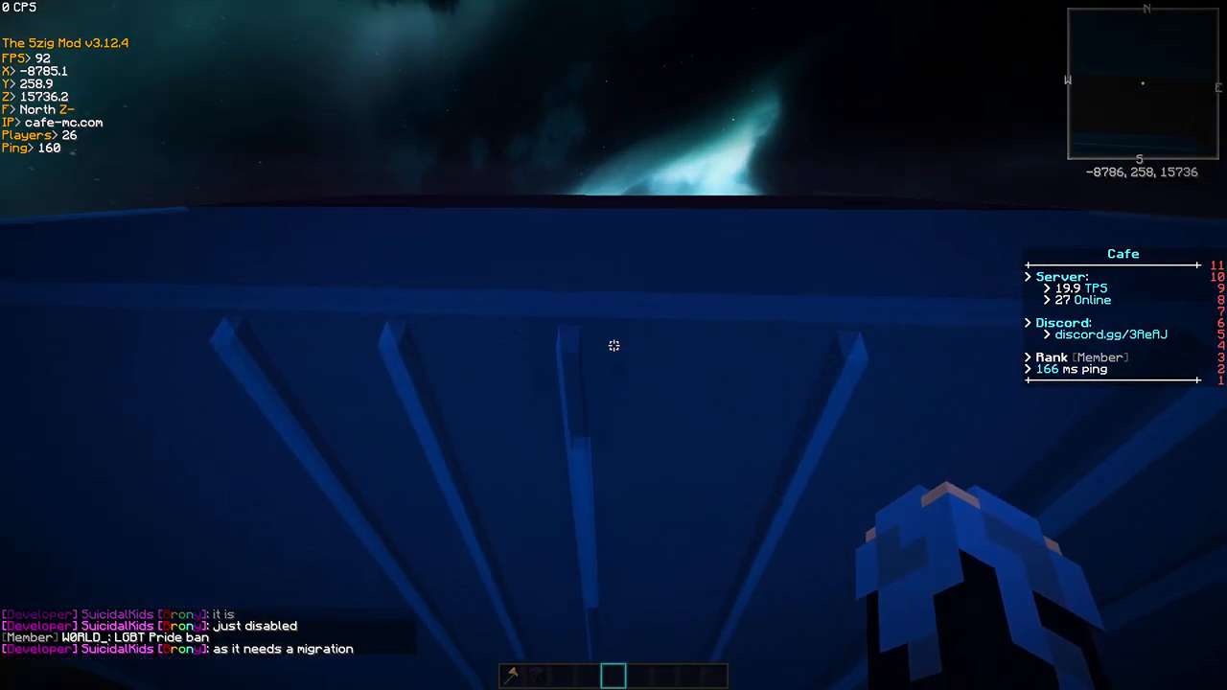
# Run the /speed command in chat before bringing up the creative item catalogue
pyautogui.write('/speed')
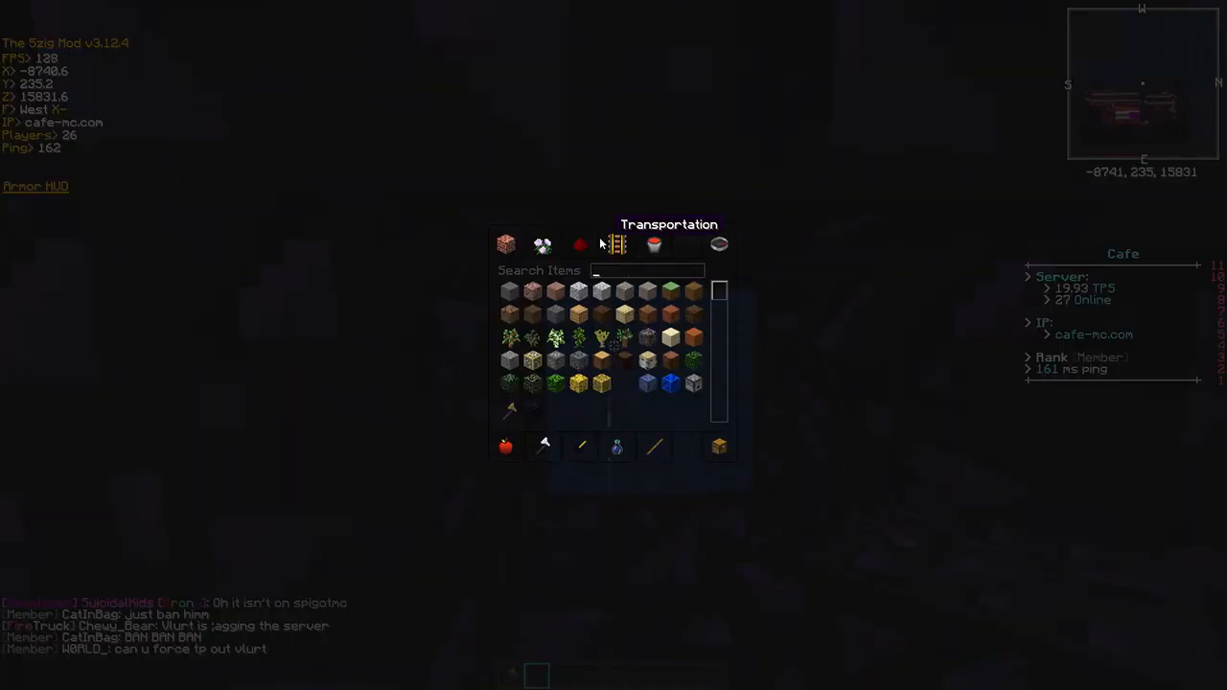
# Leave the inventory with a cobweb in hand and fly down into the dark shaft
pyautogui.press('Escape')
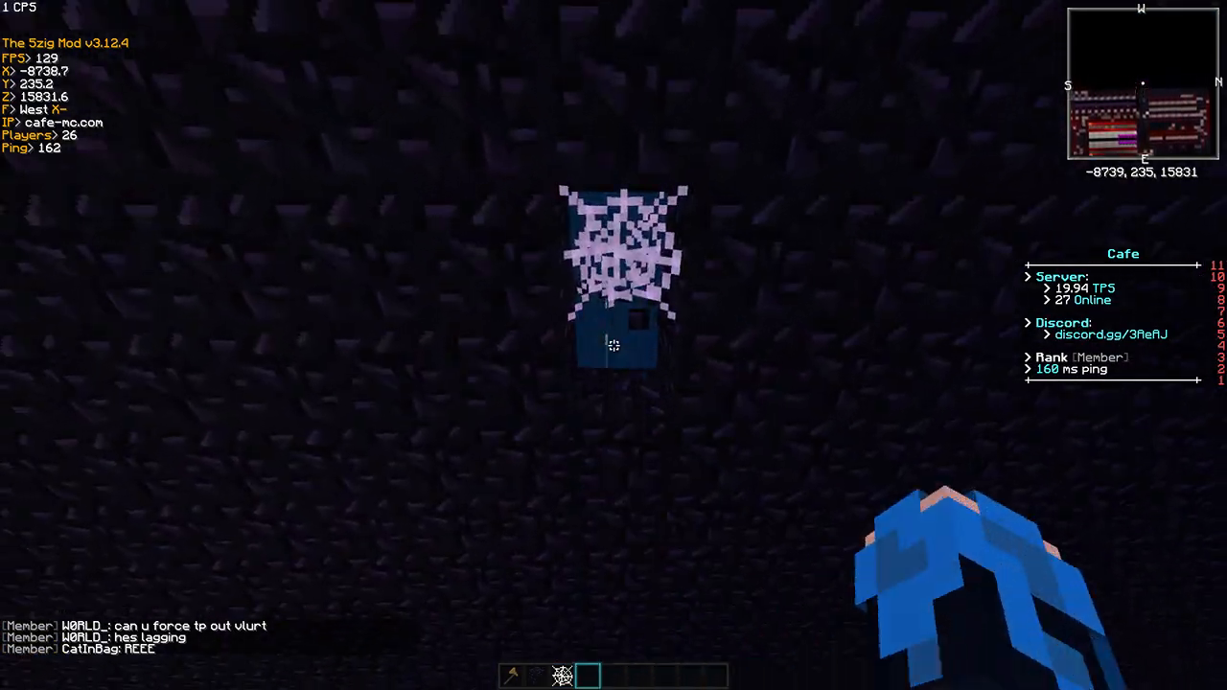
pyautogui.moveTo(614, 345)
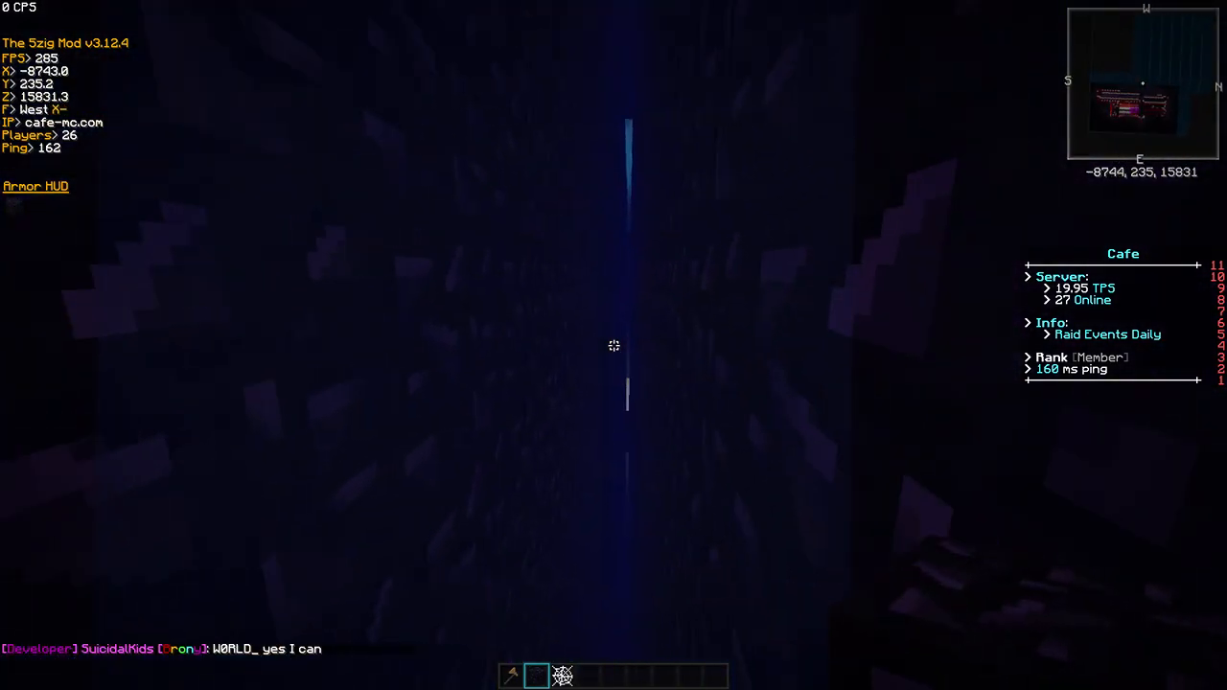
pyautogui.press('w')
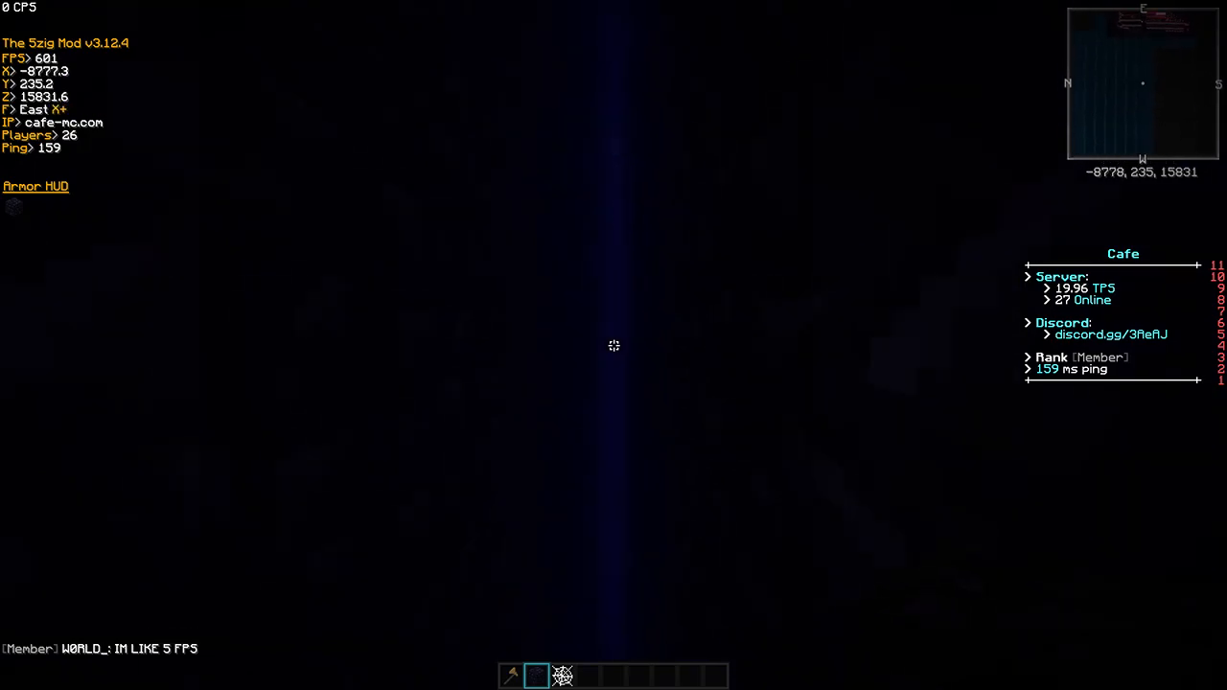
pyautogui.moveTo(613, 345)
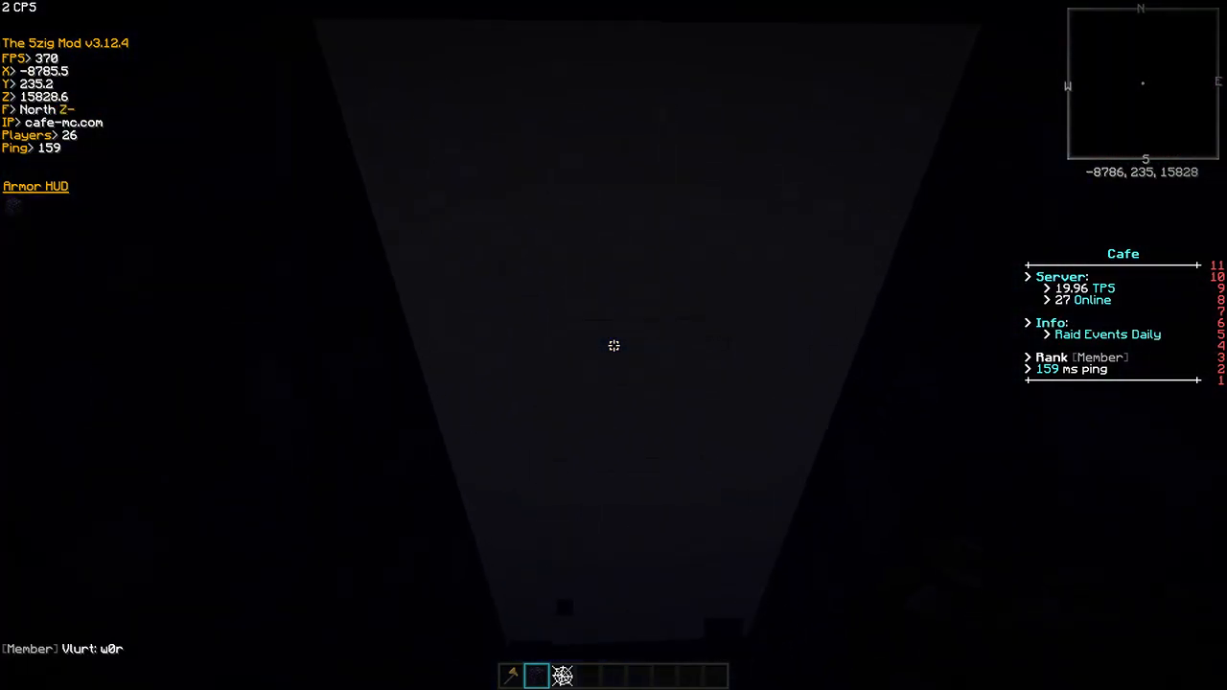
pyautogui.press('e')
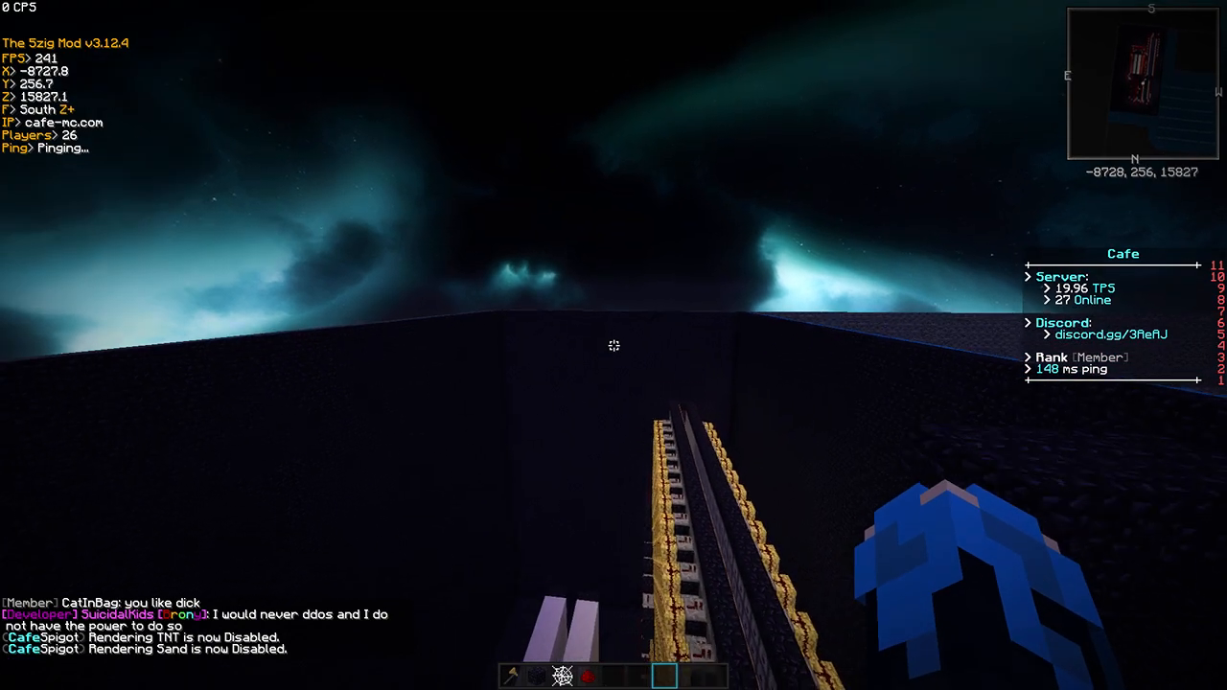
pyautogui.moveTo(613, 345)
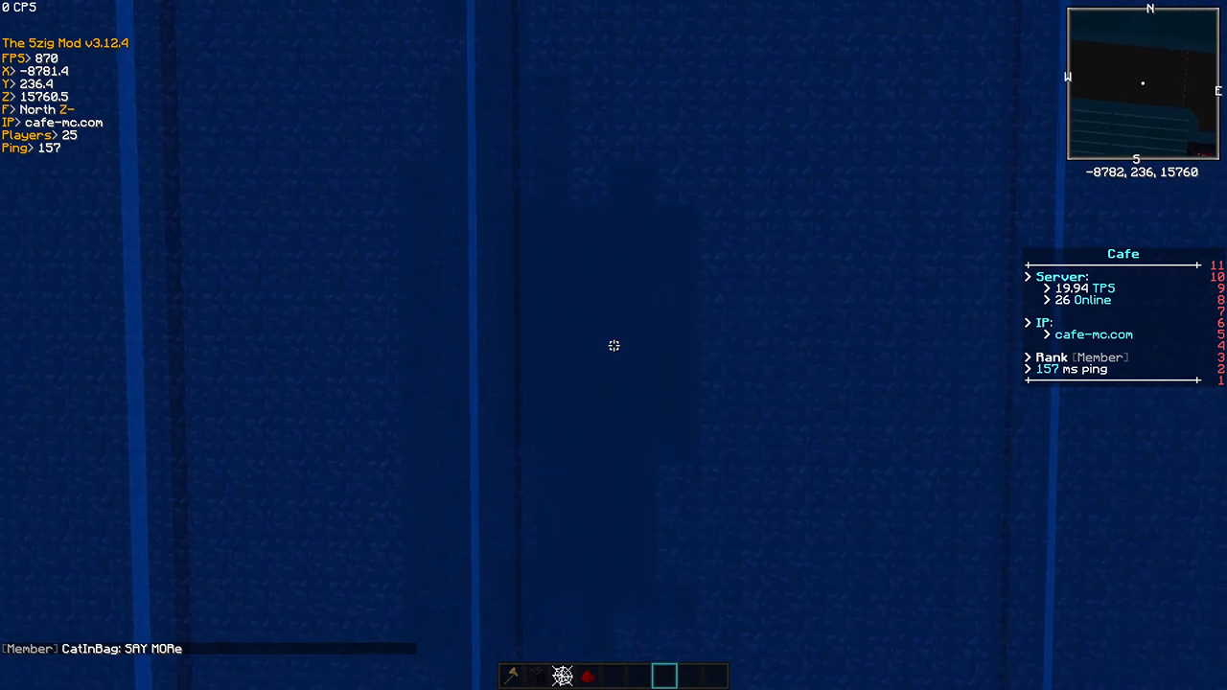
pyautogui.moveTo(613, 345)
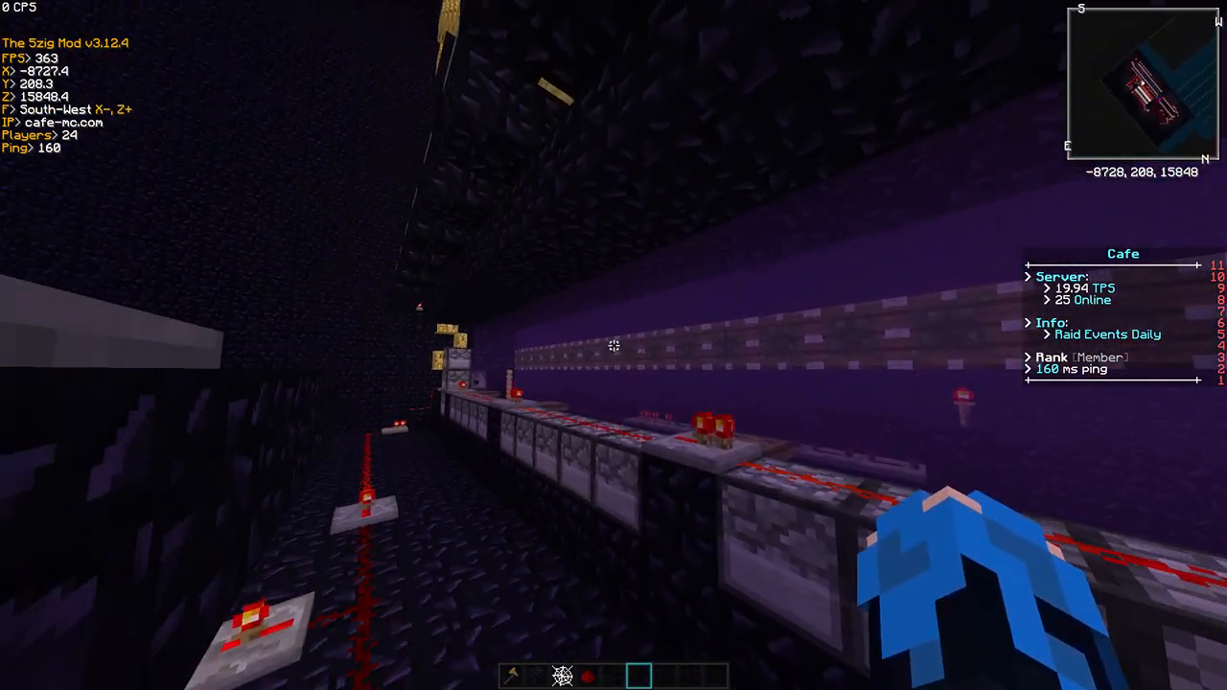
pyautogui.moveTo(613, 345)
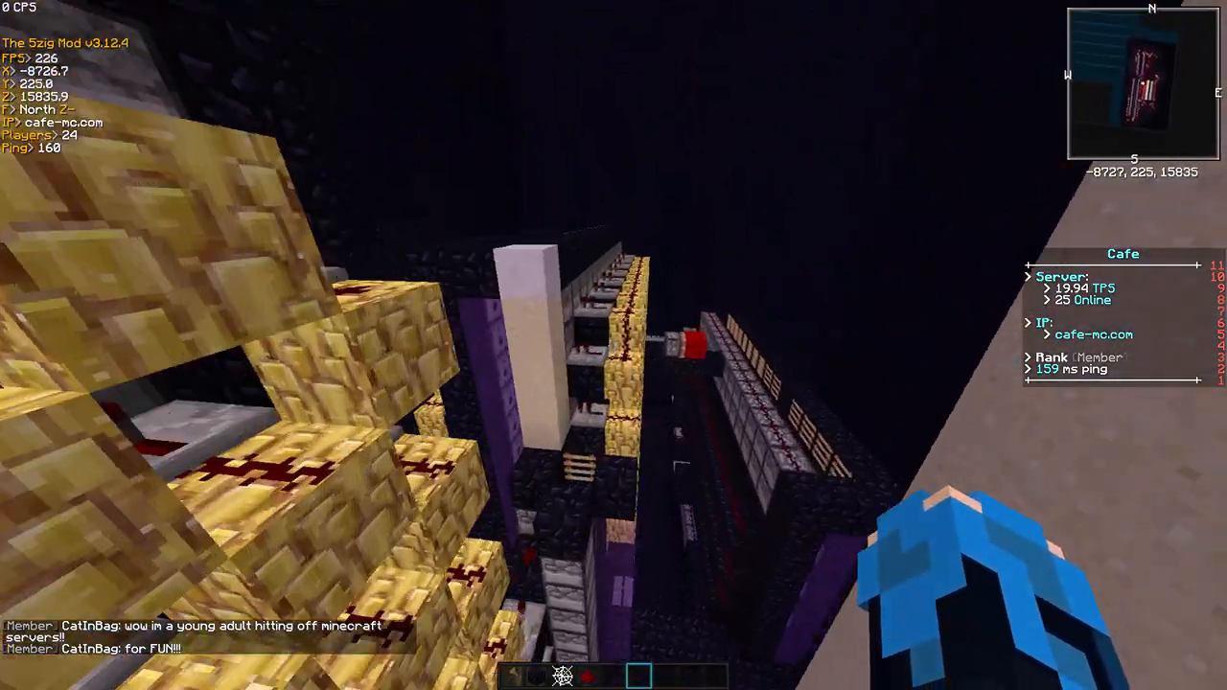
pyautogui.moveTo(614, 345)
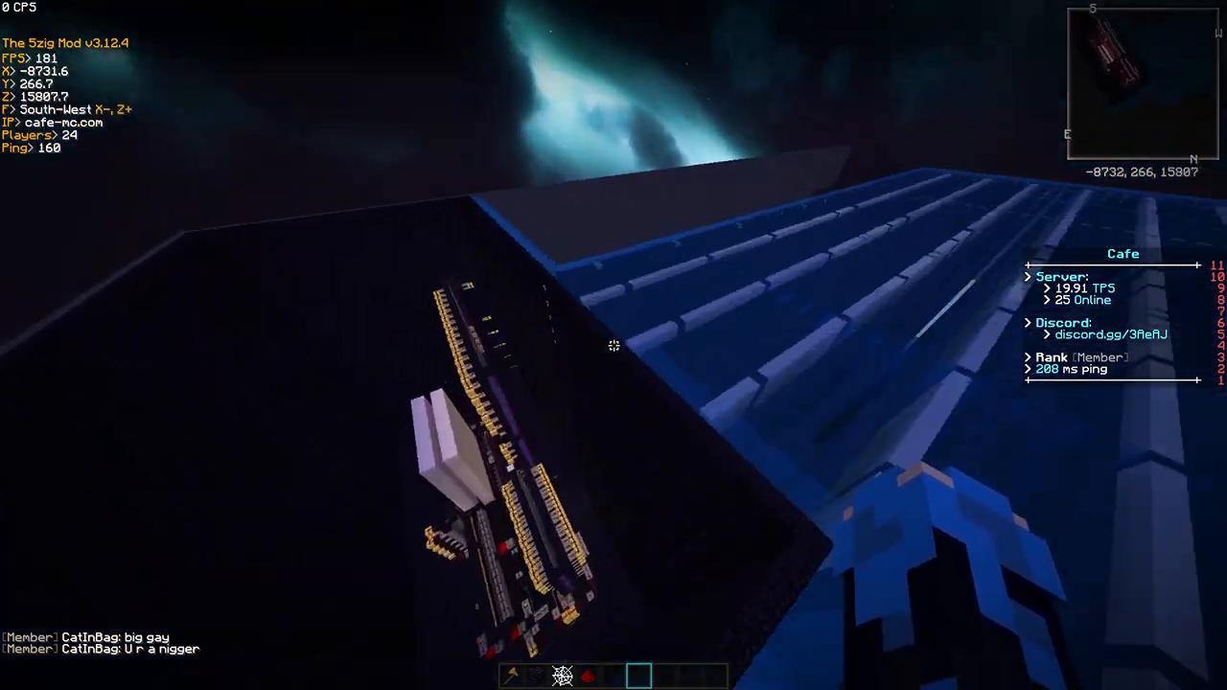
pyautogui.moveTo(613, 346)
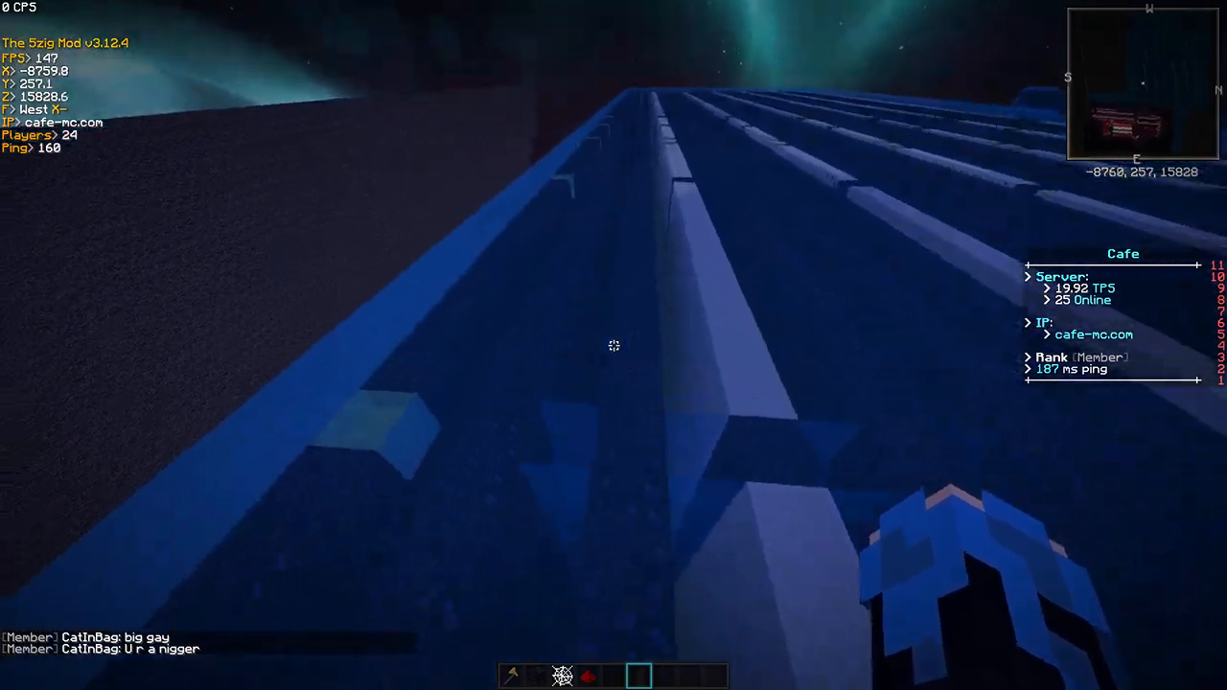